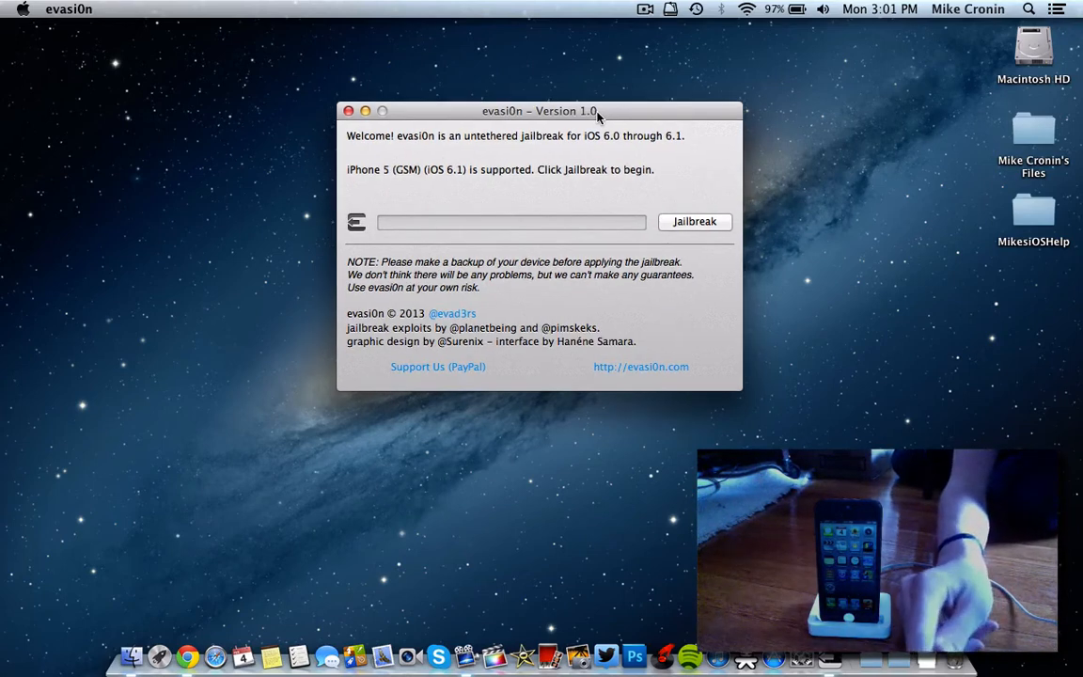
{"action": "mouse_move", "coordinate": [493, 120]}
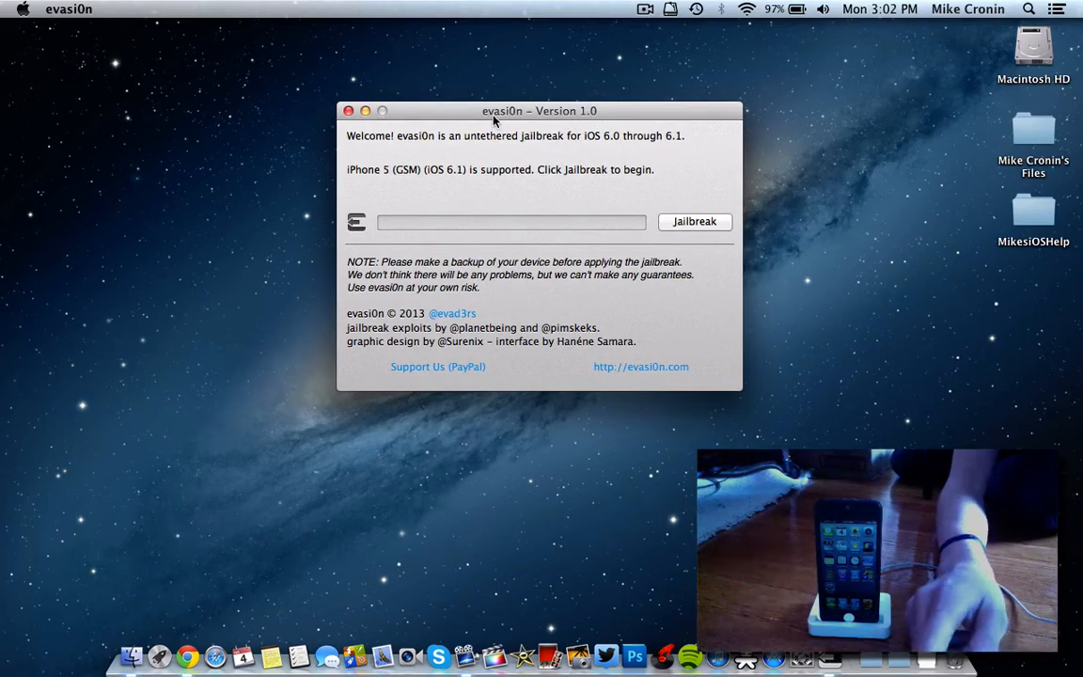
{"action": "mouse_move", "coordinate": [511, 154]}
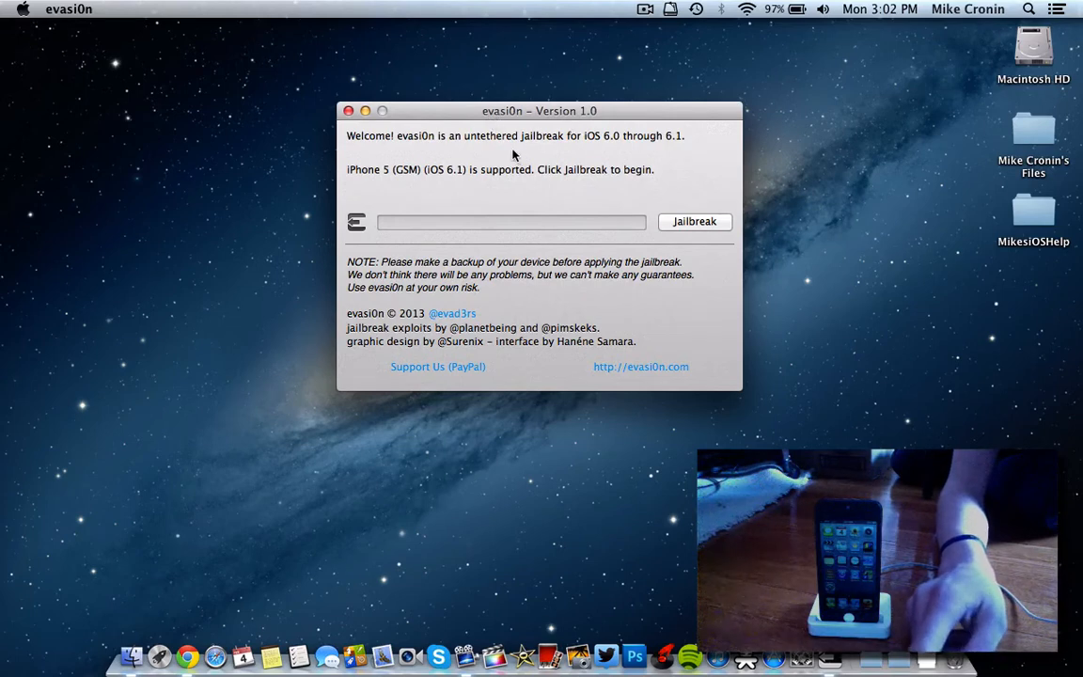
{"action": "mouse_move", "coordinate": [455, 154]}
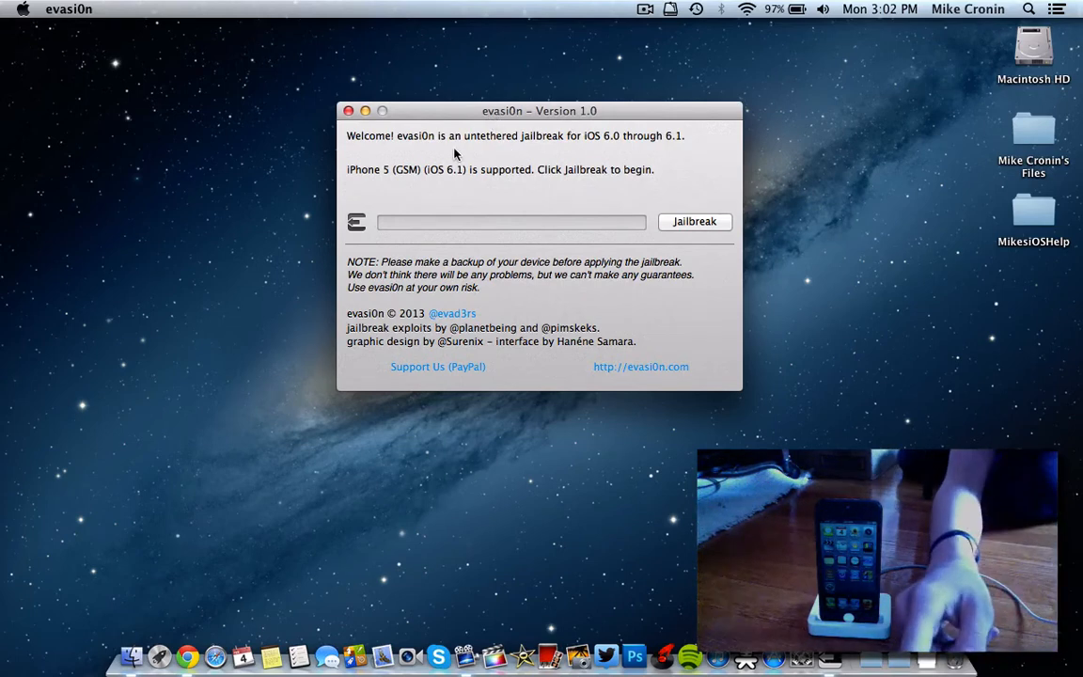
{"action": "mouse_move", "coordinate": [422, 160]}
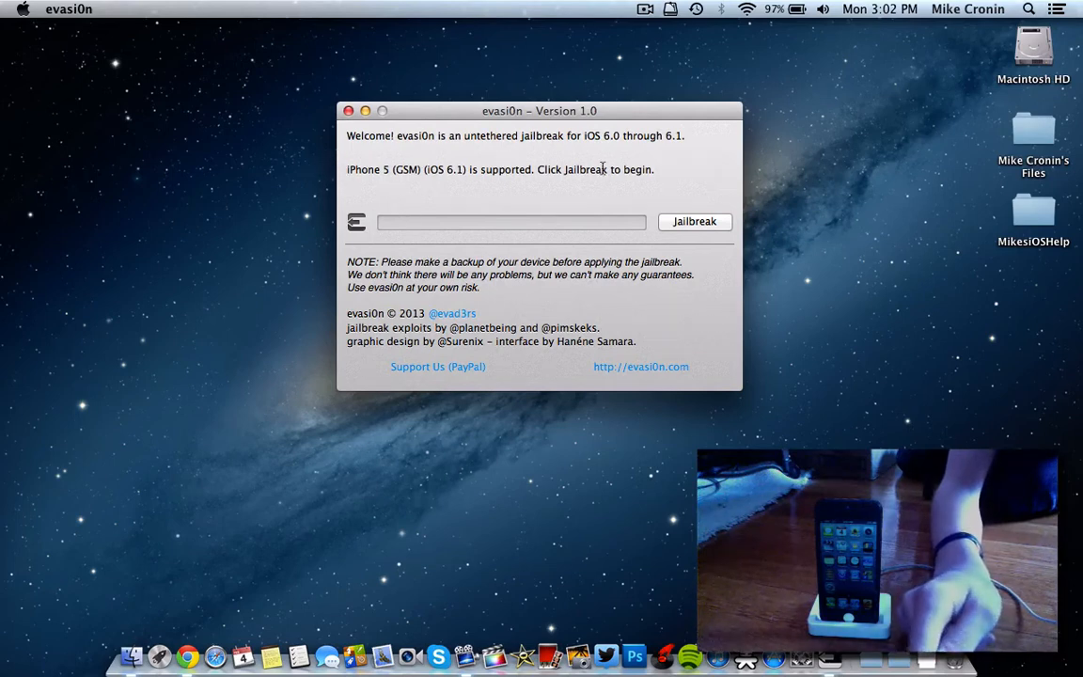
{"action": "mouse_move", "coordinate": [686, 141]}
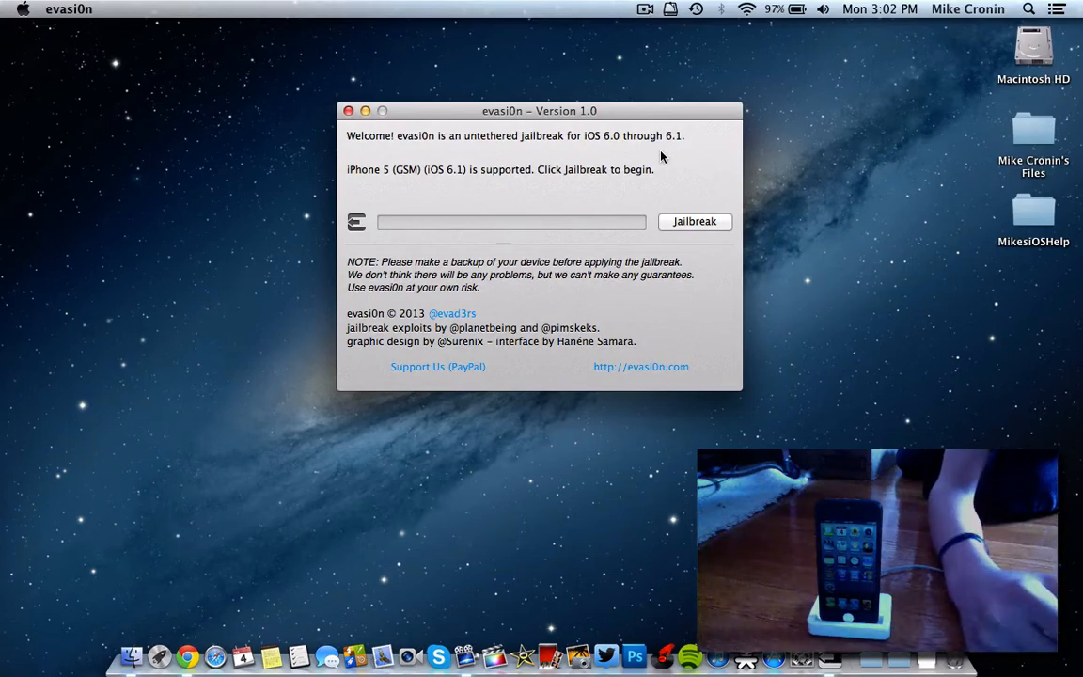
{"action": "mouse_move", "coordinate": [489, 128]}
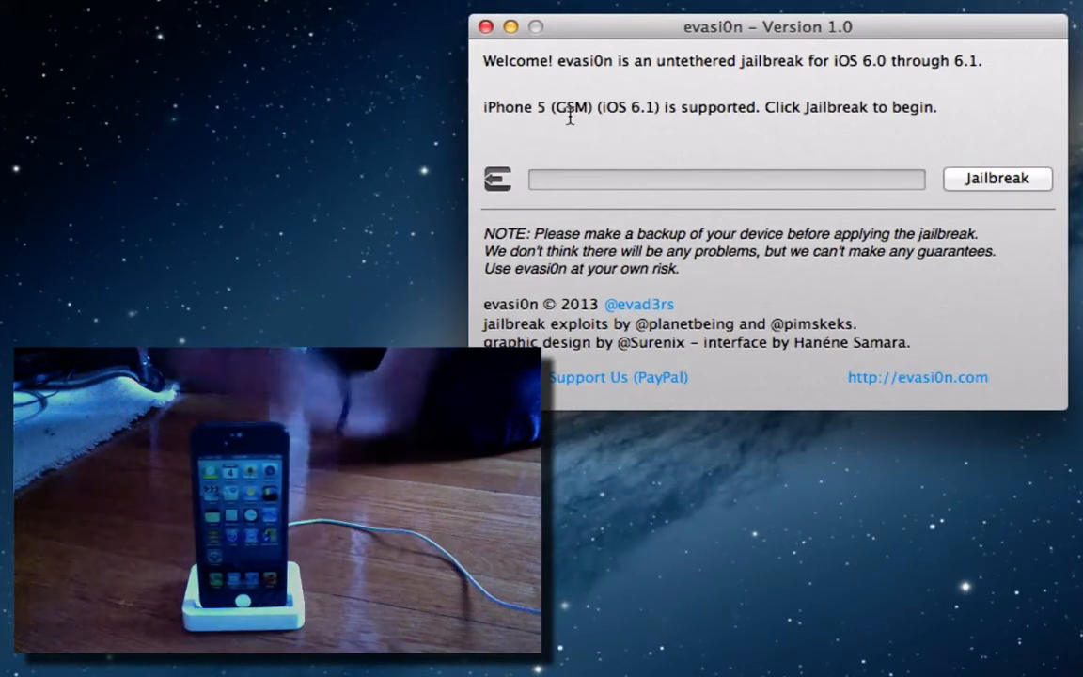
{"action": "mouse_move", "coordinate": [695, 169]}
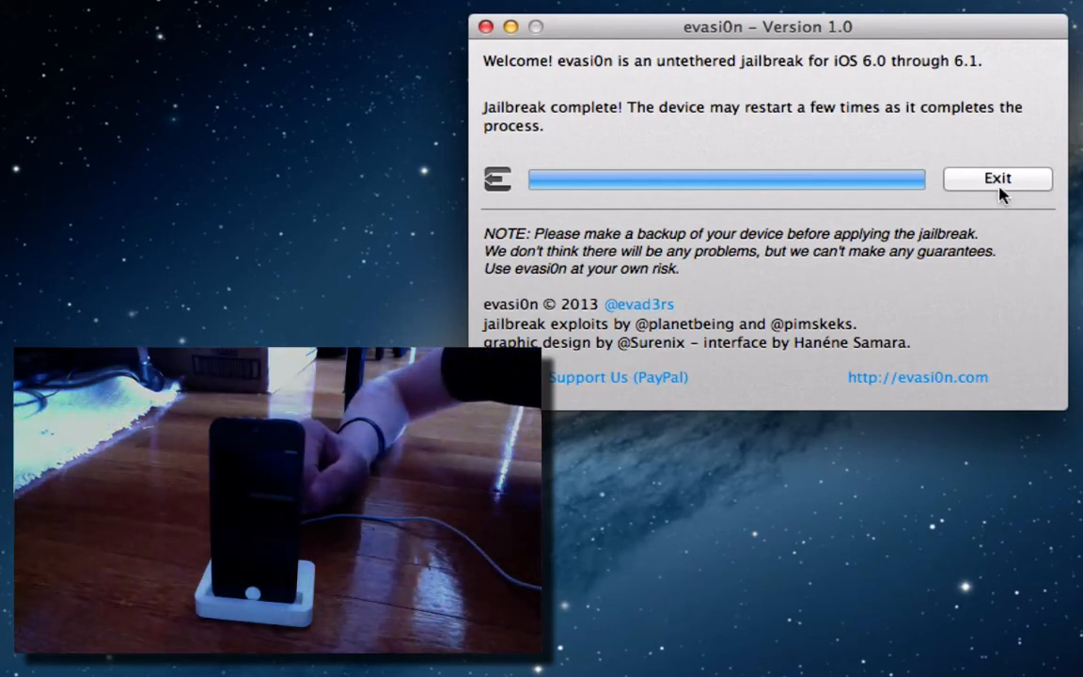
- Exit evasi0n after the 'Jailbreak complete!' message, leaving the iPhone 5 to reboot
{"action": "left_click", "coordinate": [997, 179]}
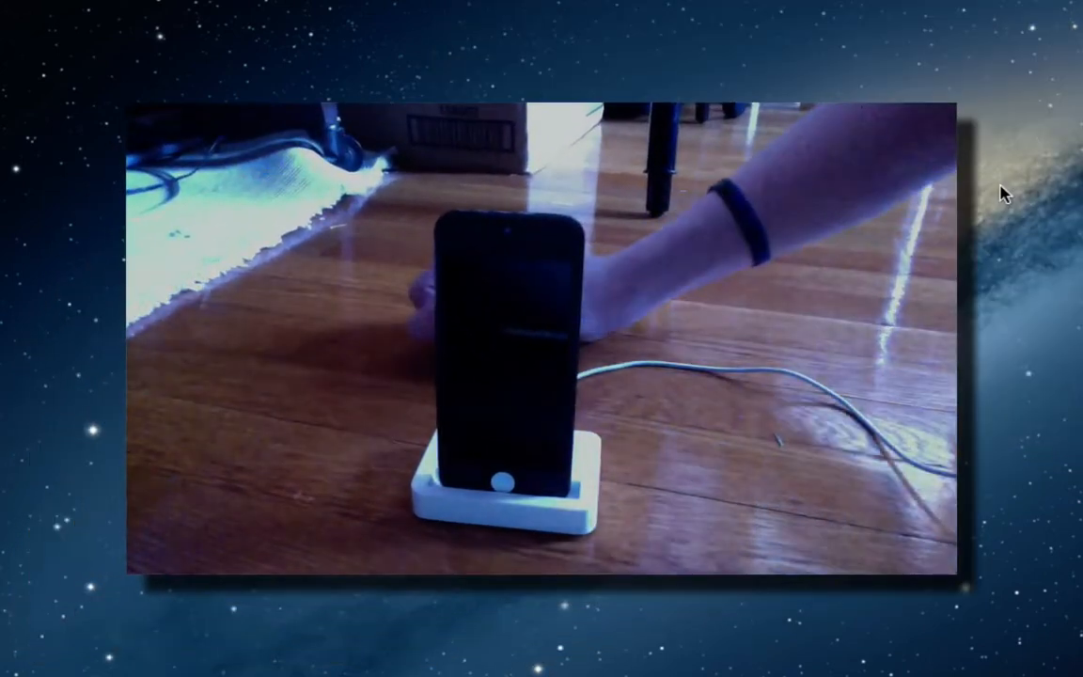